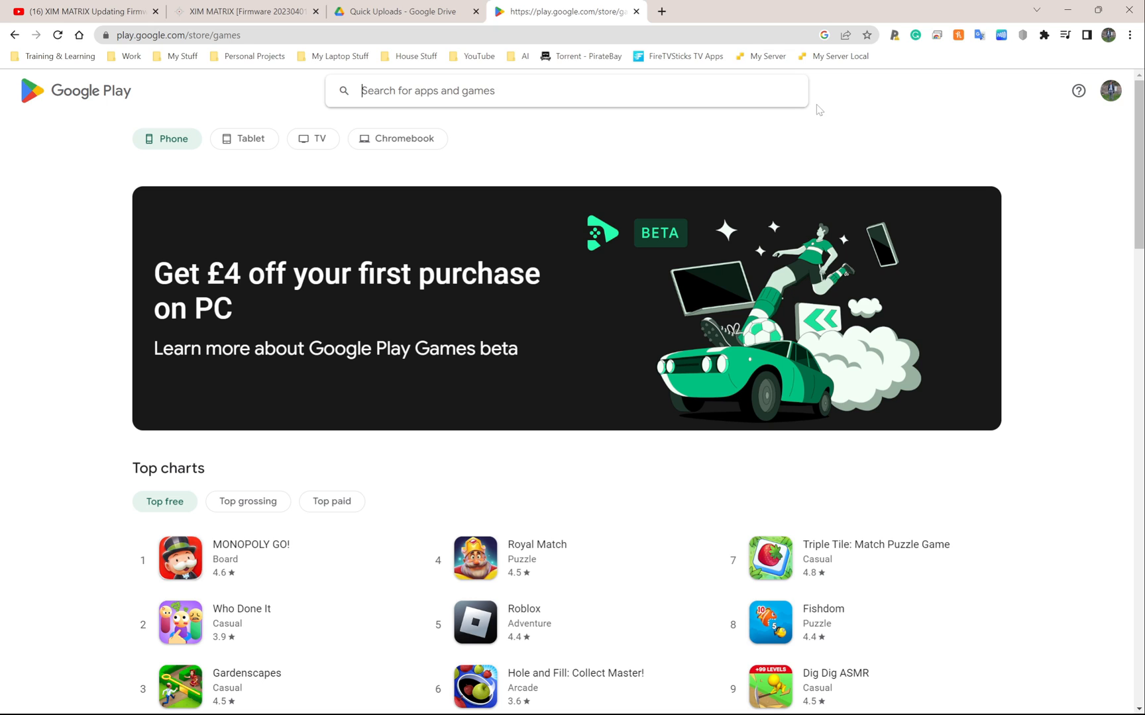
Search Google Play on the web for 'xim matrix' using the suggestion from 'xim ma'
{"action": "type", "text": "xim ma"}
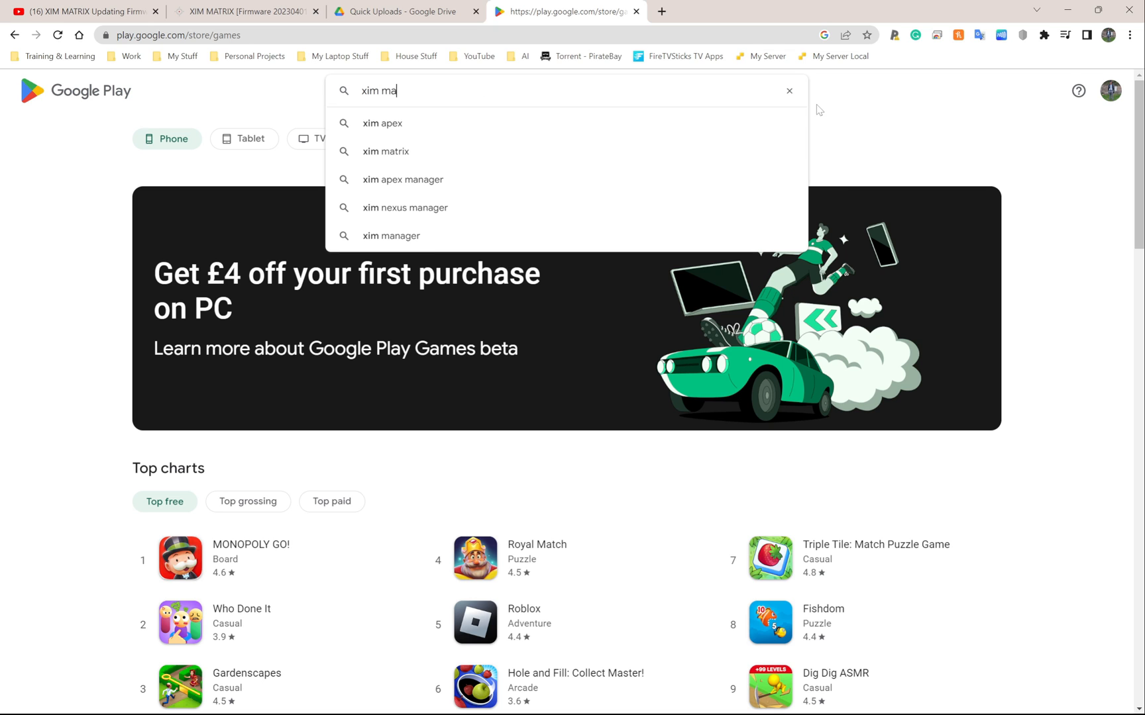
{"action": "left_click", "coordinate": [385, 151]}
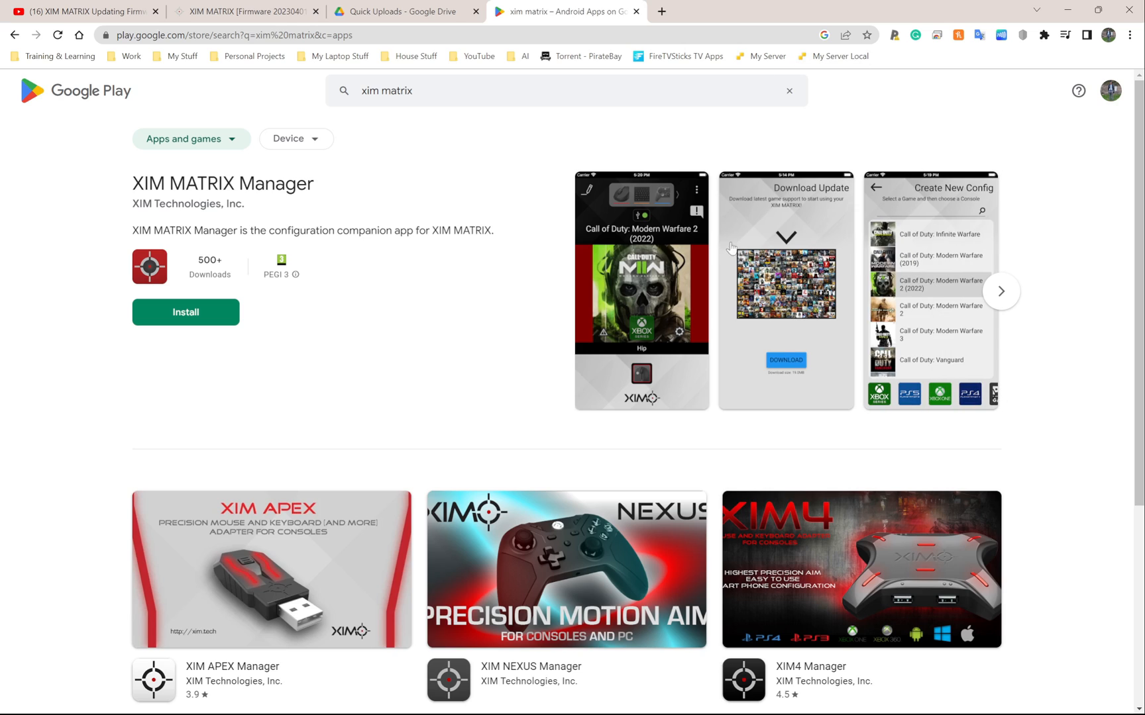
{"action": "mouse_move", "coordinate": [165, 350]}
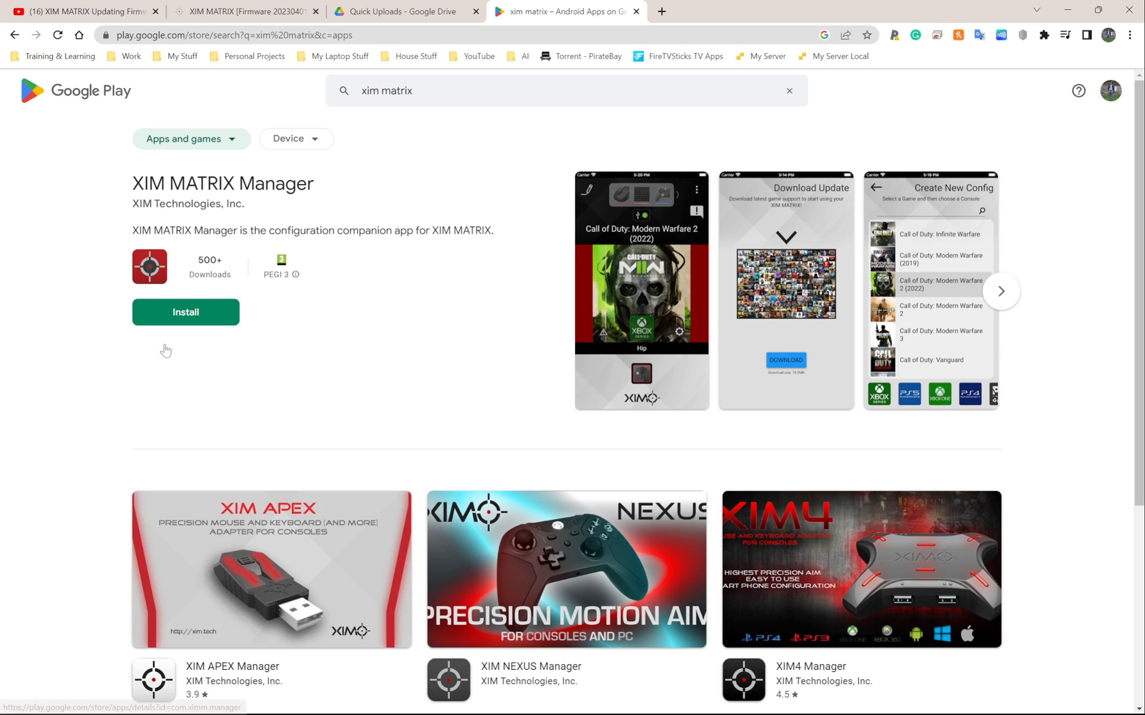
{"action": "mouse_move", "coordinate": [318, 287]}
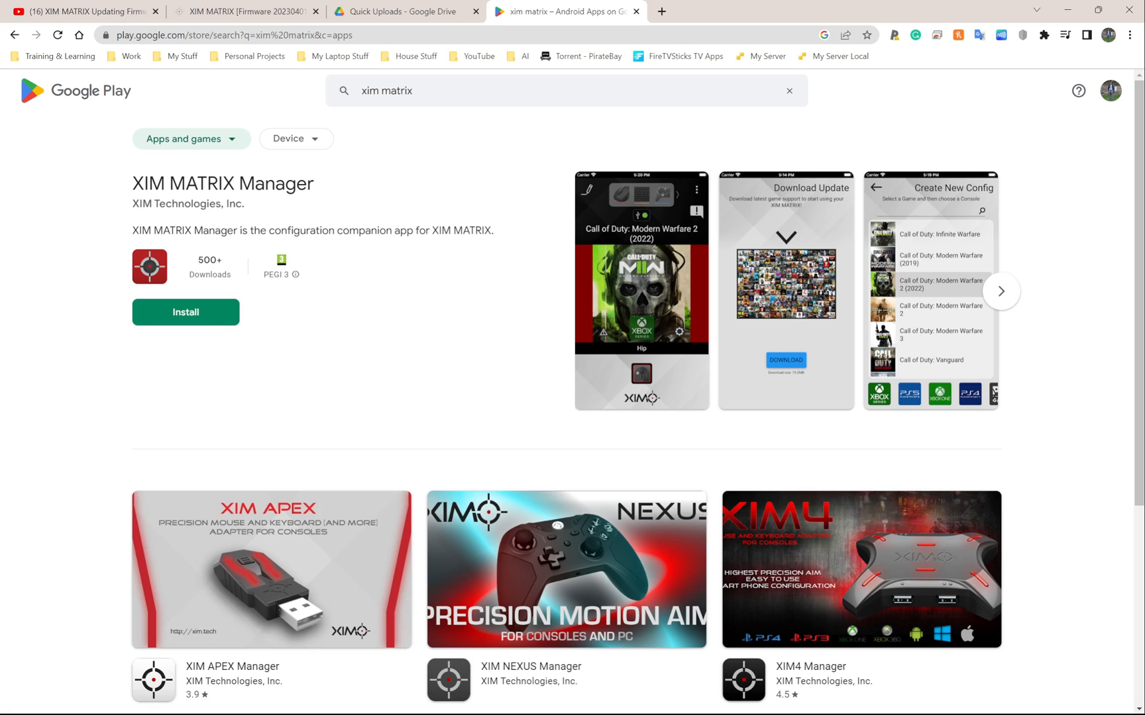
{"action": "mouse_move", "coordinate": [351, 337]}
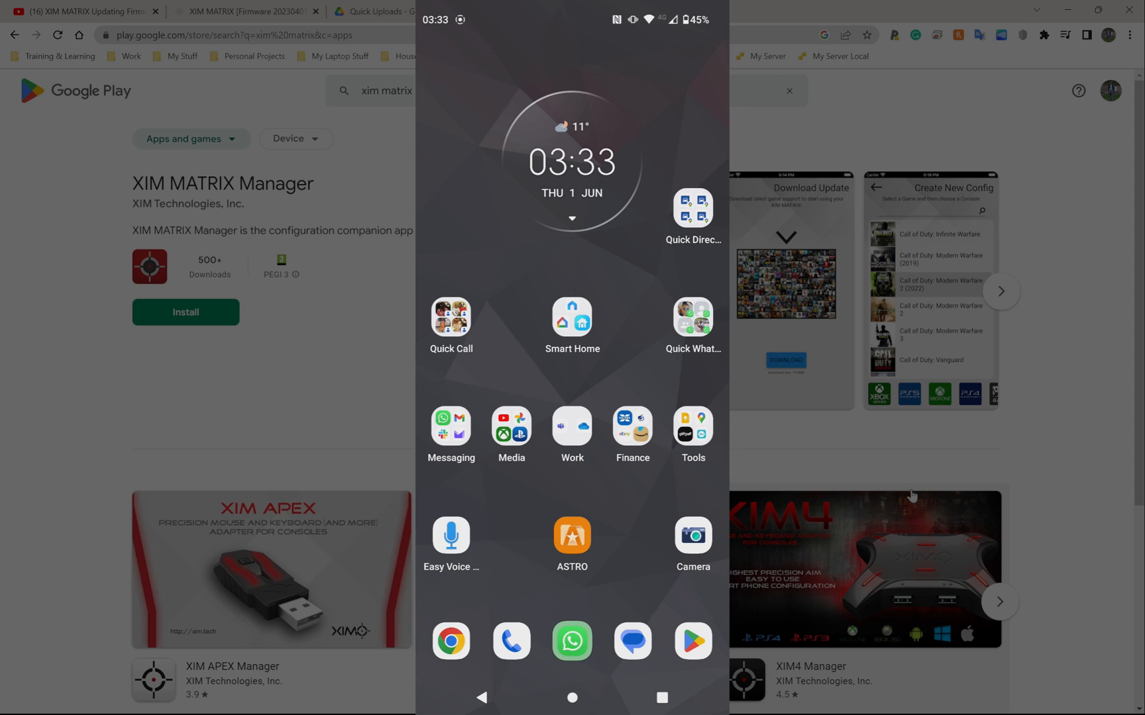
Search for 'xim' in the phone's Play Store app to list XIM MATRIX Manager
{"action": "left_click", "coordinate": [692, 641]}
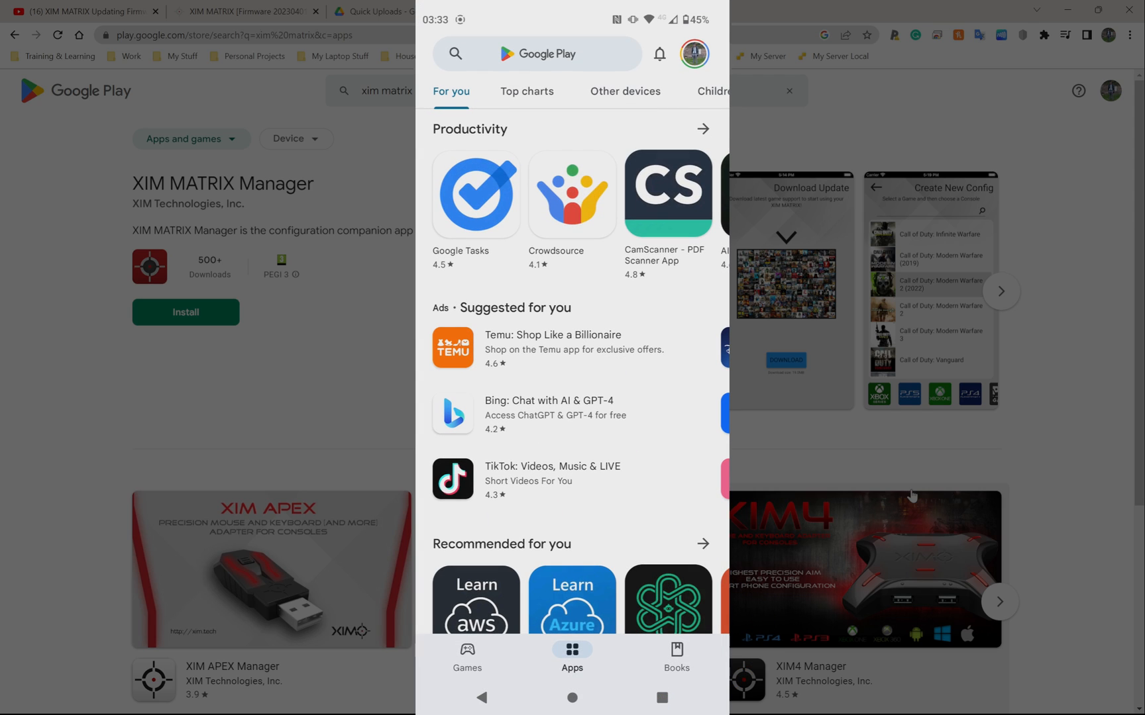
{"action": "left_click", "coordinate": [536, 54]}
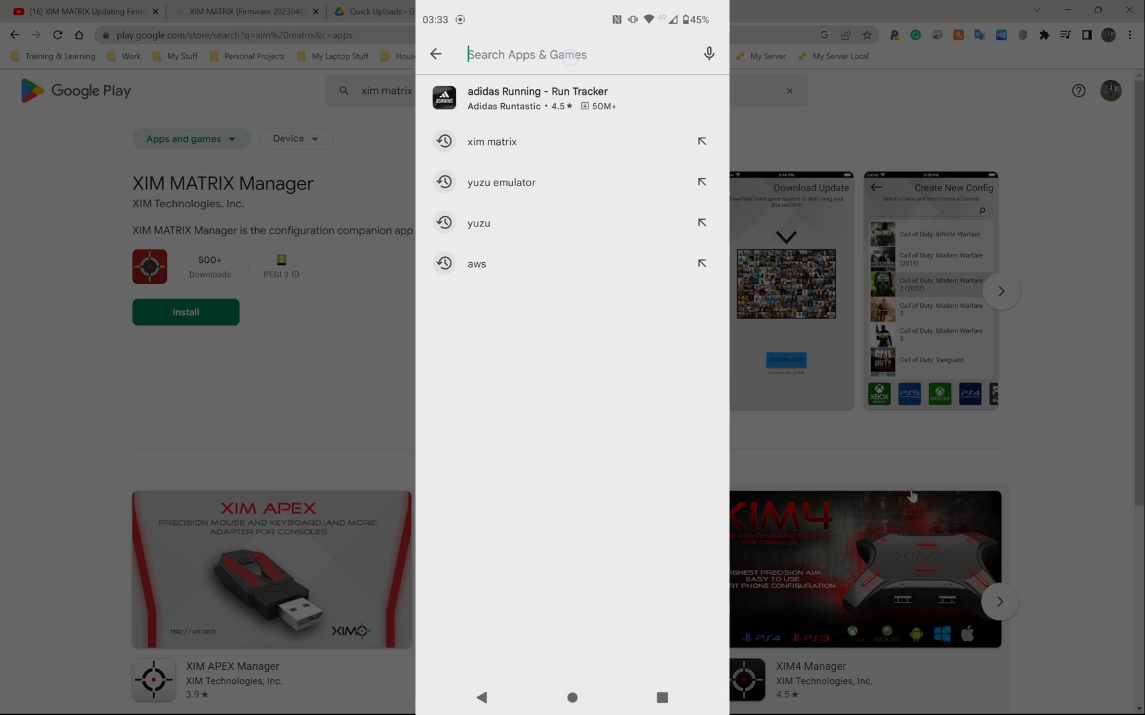
{"action": "left_click", "coordinate": [525, 55]}
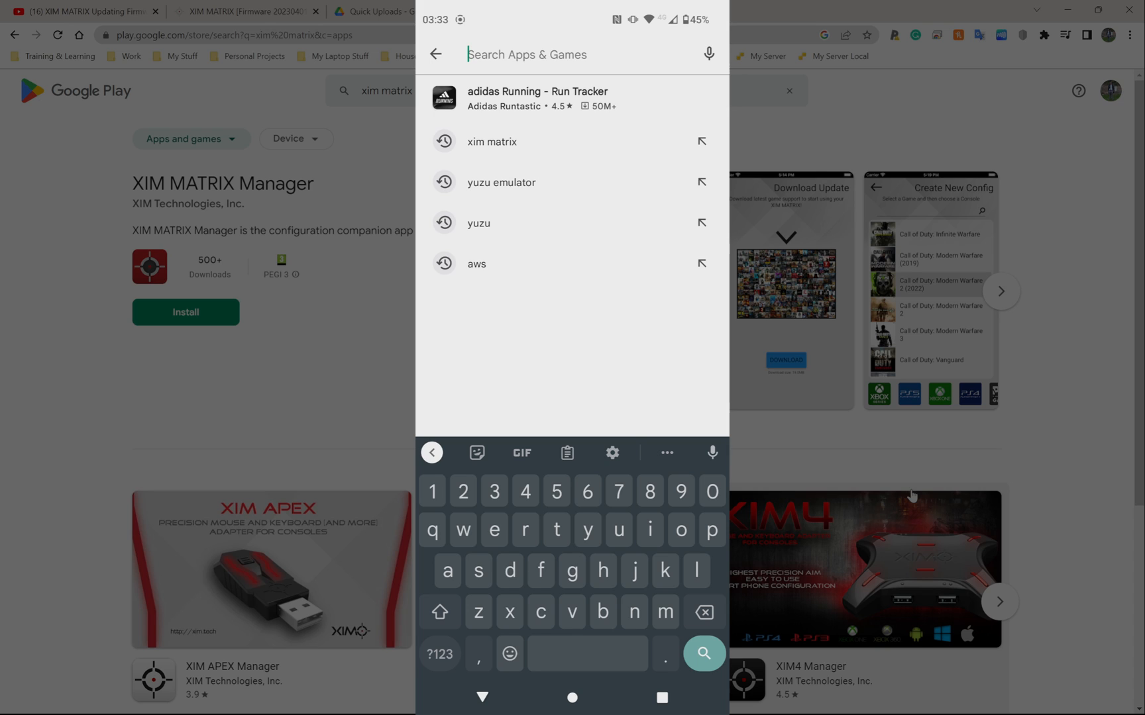
{"action": "left_click", "coordinate": [492, 142]}
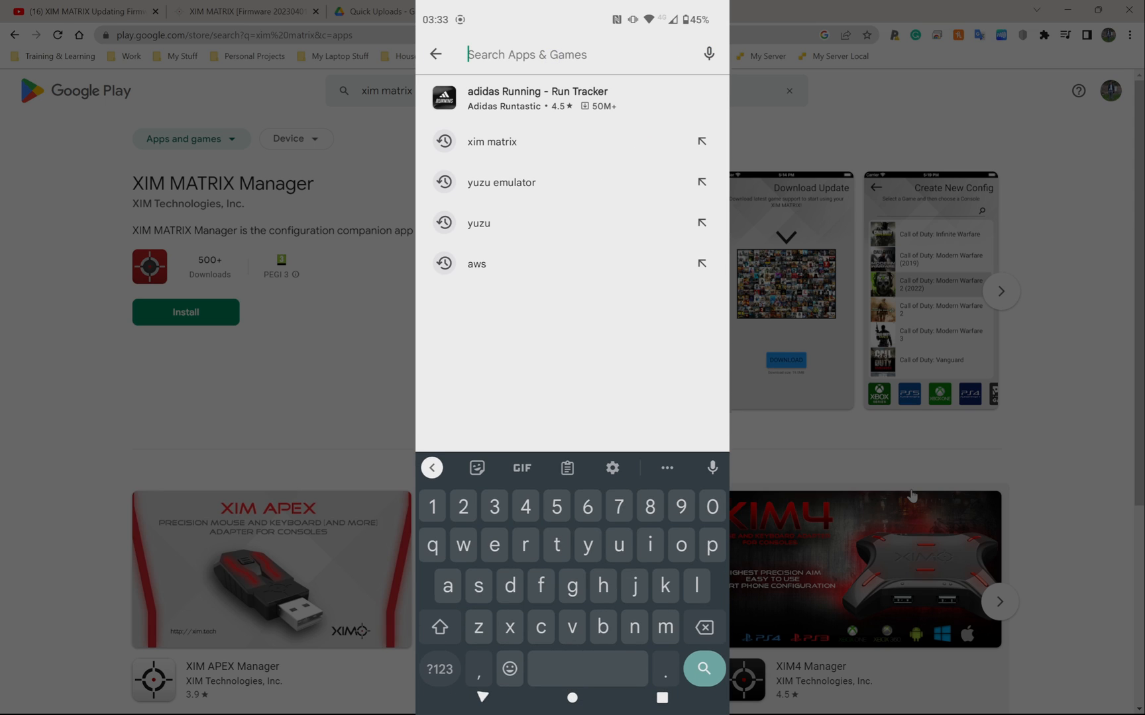
{"action": "type", "text": "xim matrix"}
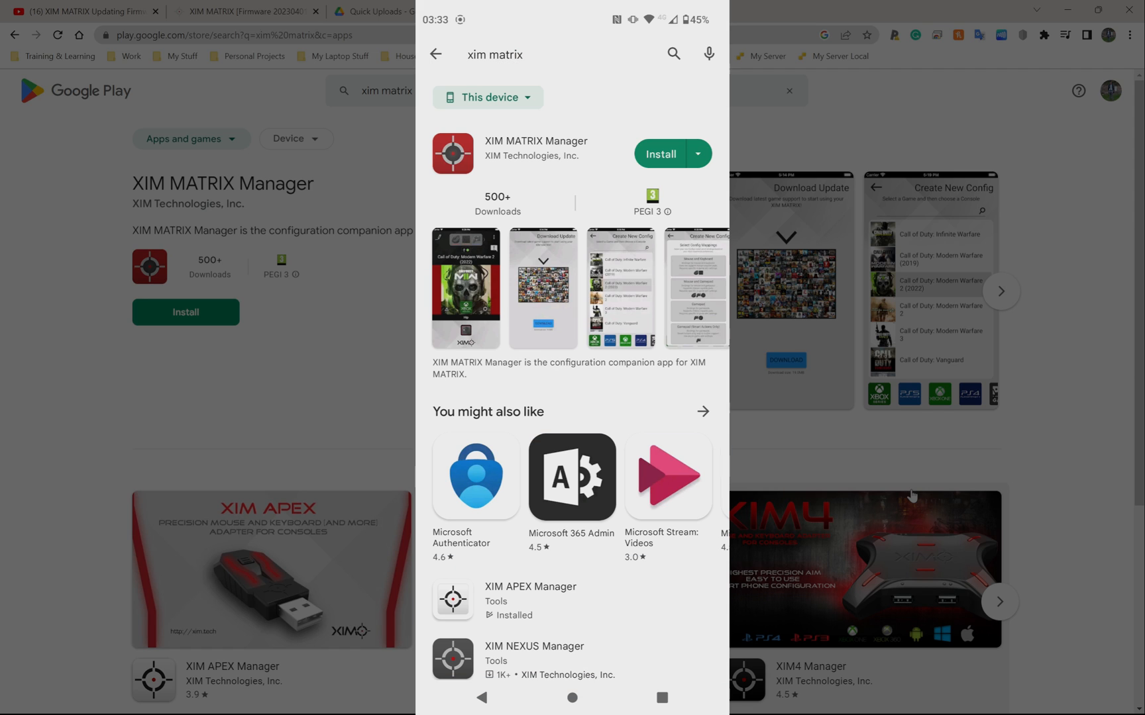
Install XIM MATRIX Manager on This device from the Play Store install menu
{"action": "left_click", "coordinate": [697, 154]}
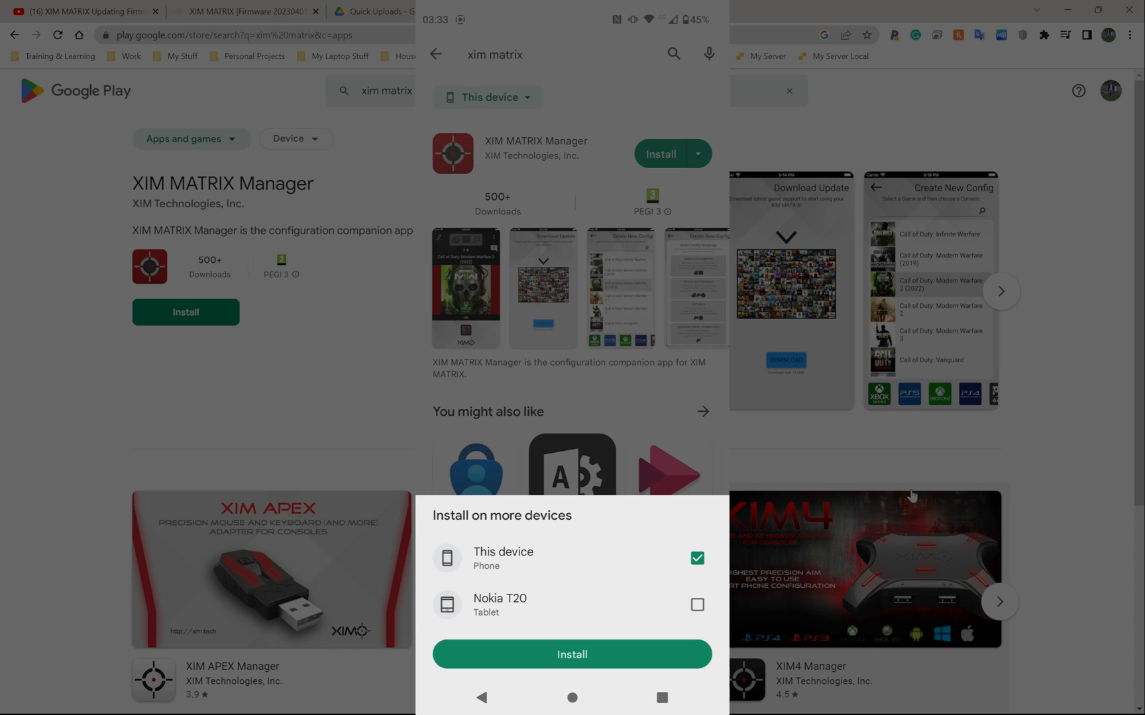
{"action": "left_click", "coordinate": [572, 653]}
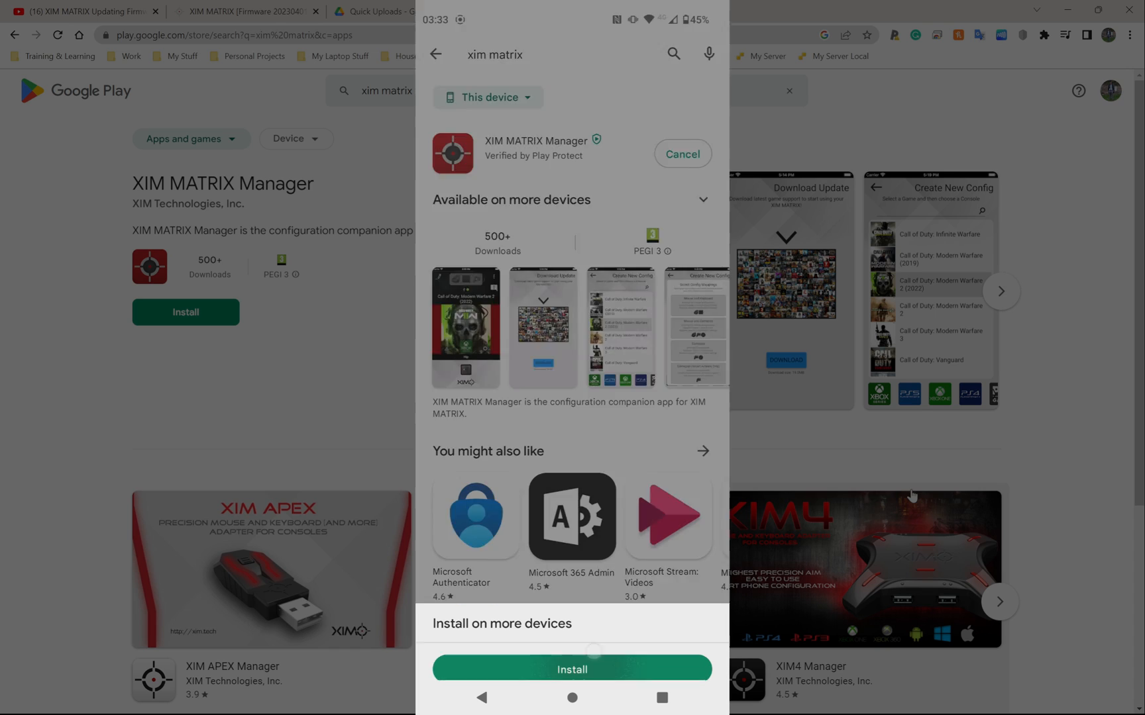
{"action": "left_click", "coordinate": [572, 670]}
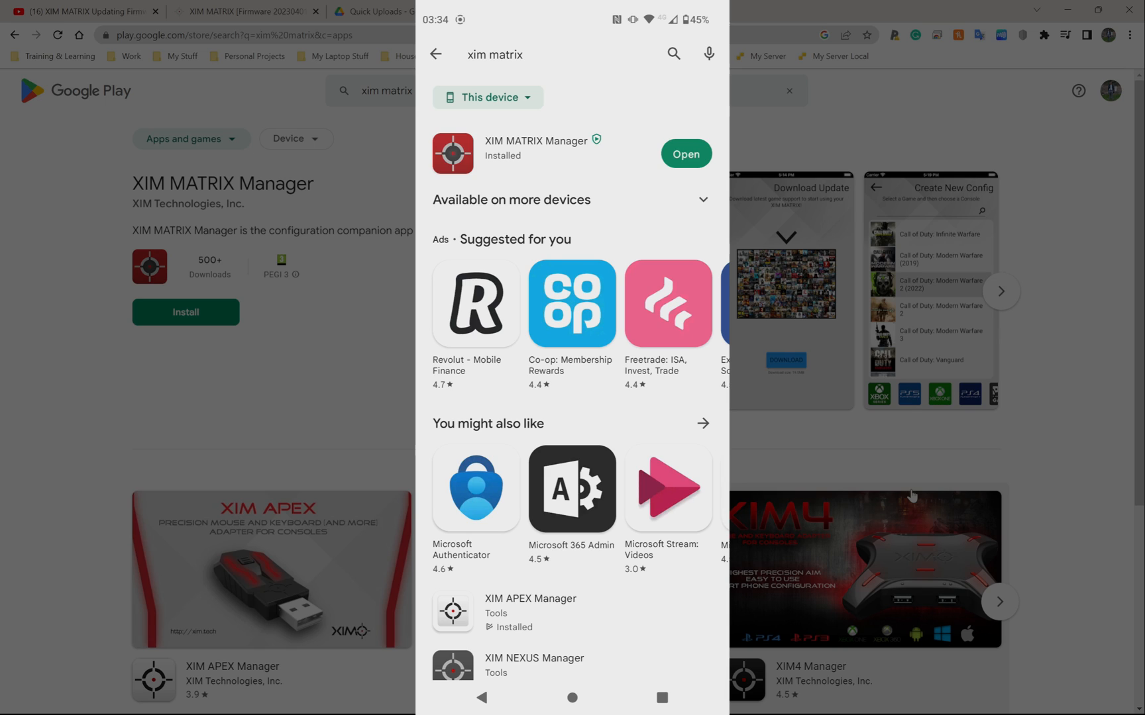
Launch XIM MATRIX Manager, continue past the welcome screen and accept the EULA
{"action": "left_click", "coordinate": [685, 155]}
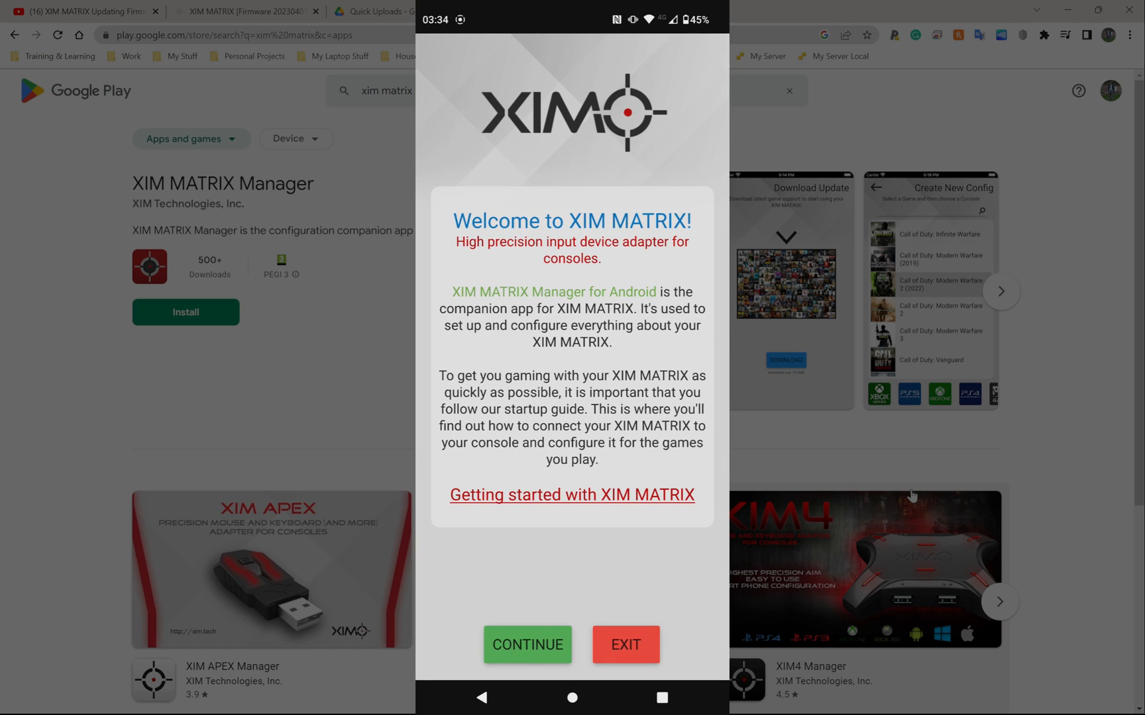
{"action": "left_click", "coordinate": [527, 645]}
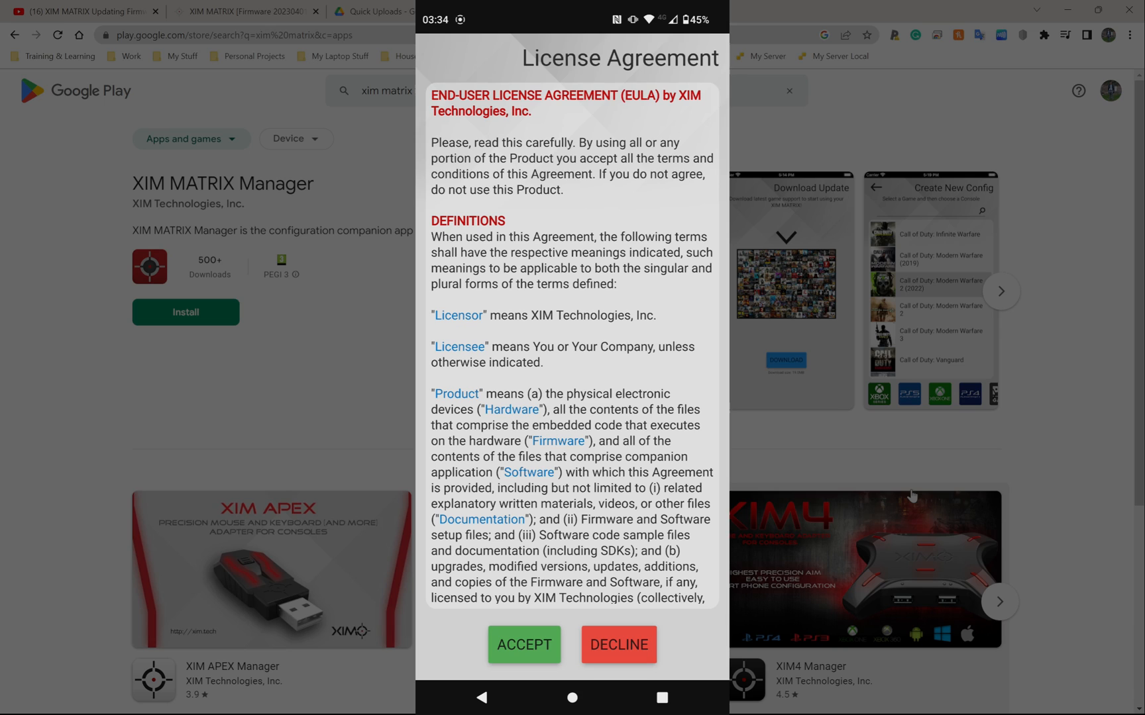
{"action": "left_click", "coordinate": [524, 644]}
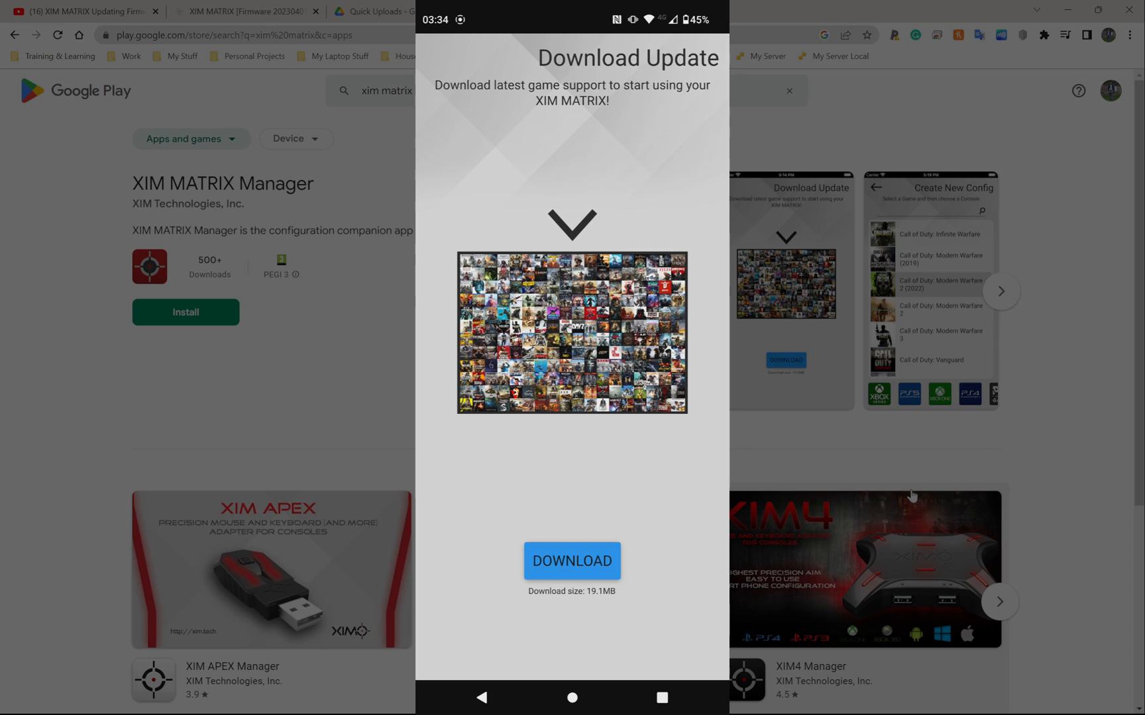
Download the latest game support update and dismiss the Download Complete message
{"action": "left_click", "coordinate": [572, 561]}
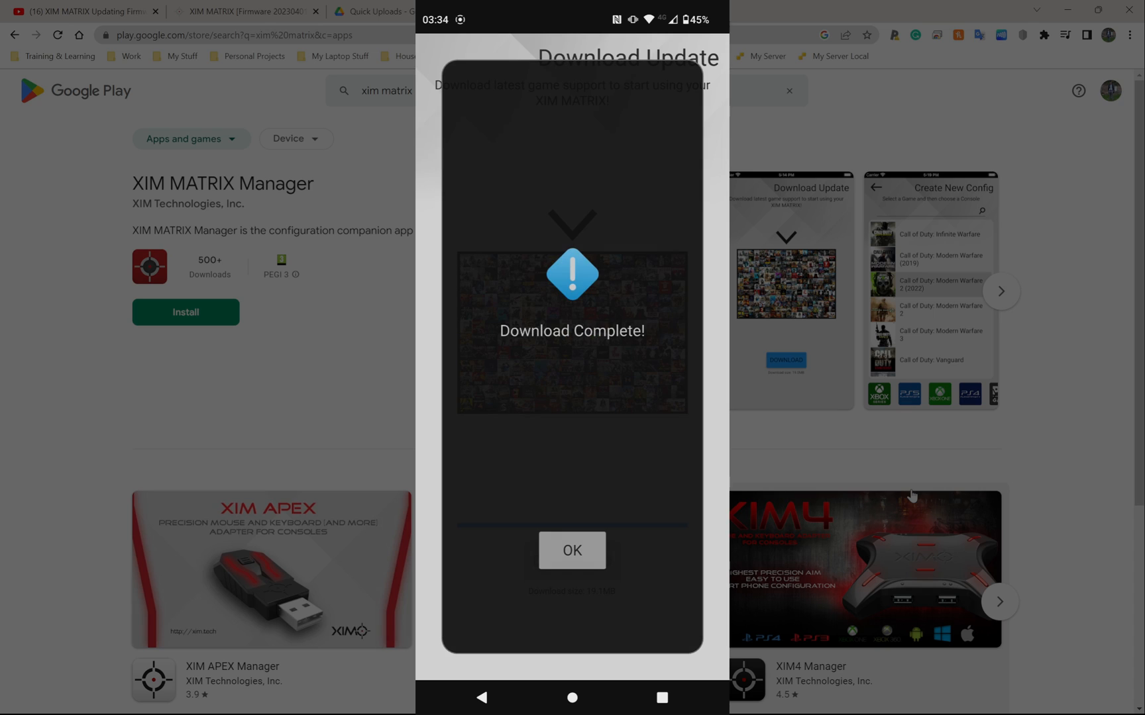
{"action": "left_click", "coordinate": [572, 550]}
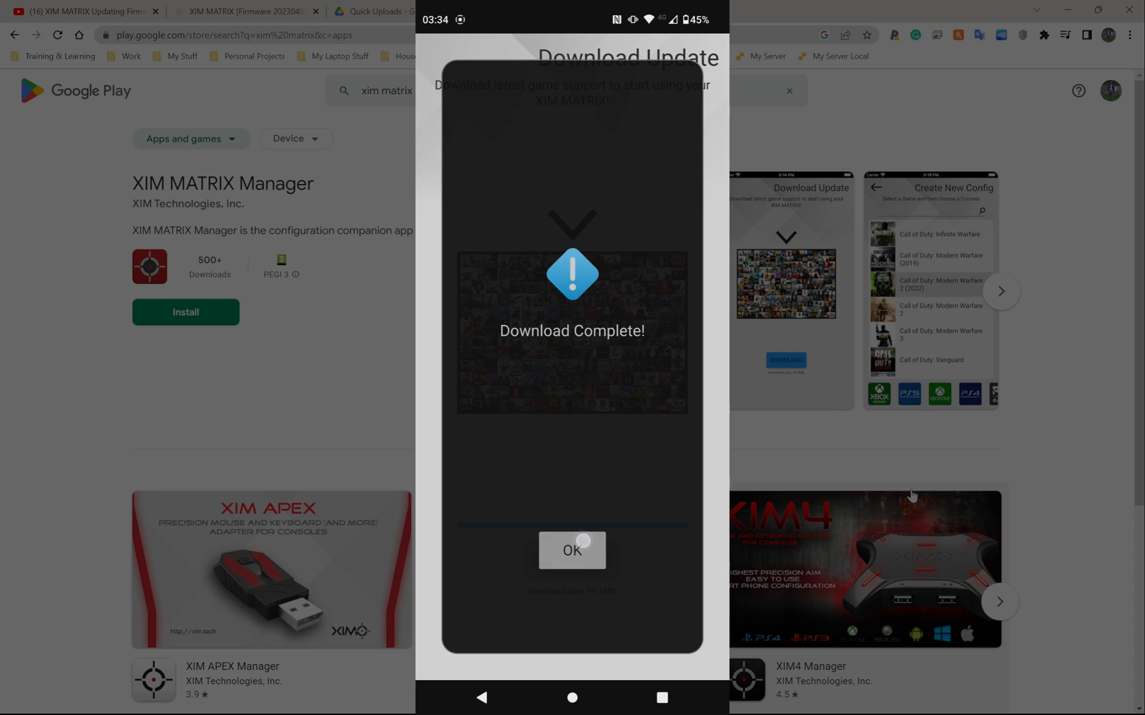
{"action": "left_click", "coordinate": [571, 550]}
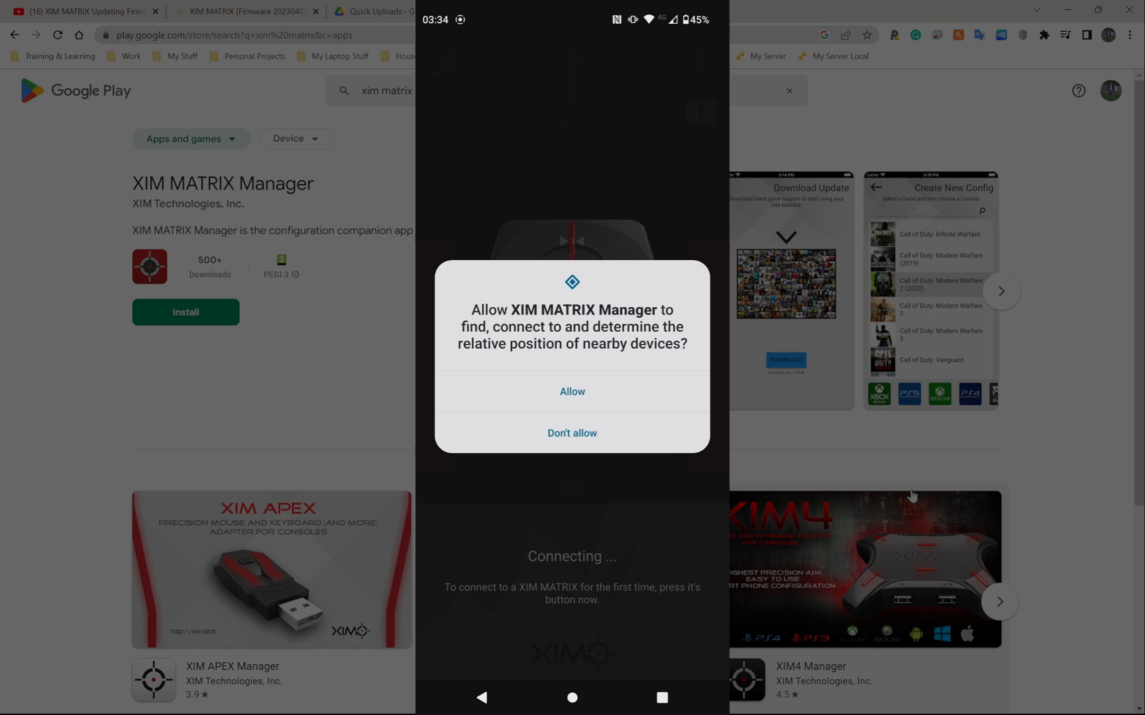
Allow nearby-device access so the app connects and shows Navigate Mode Active
{"action": "left_click", "coordinate": [571, 391]}
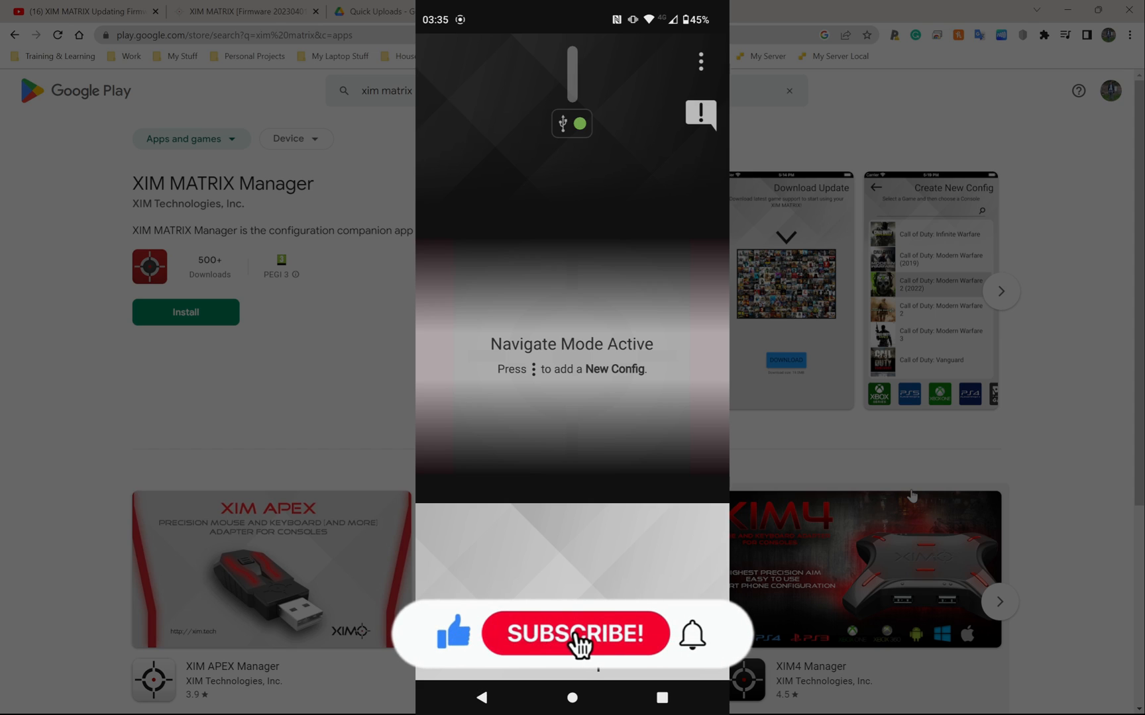
{"action": "left_click", "coordinate": [576, 633]}
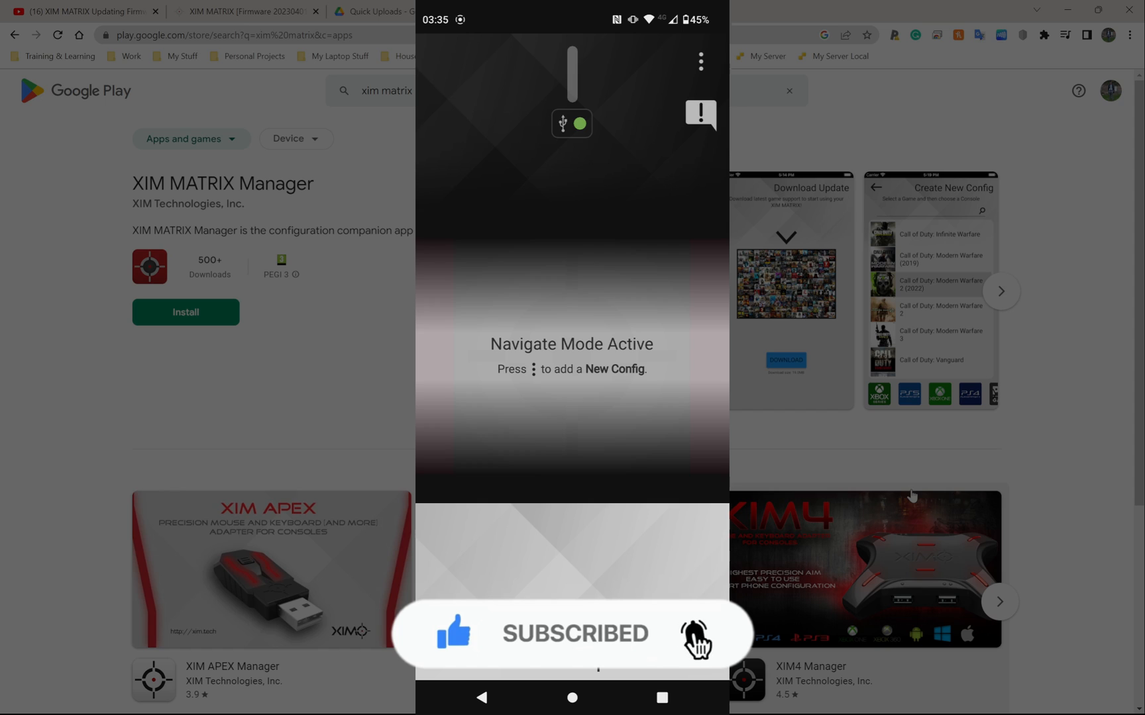